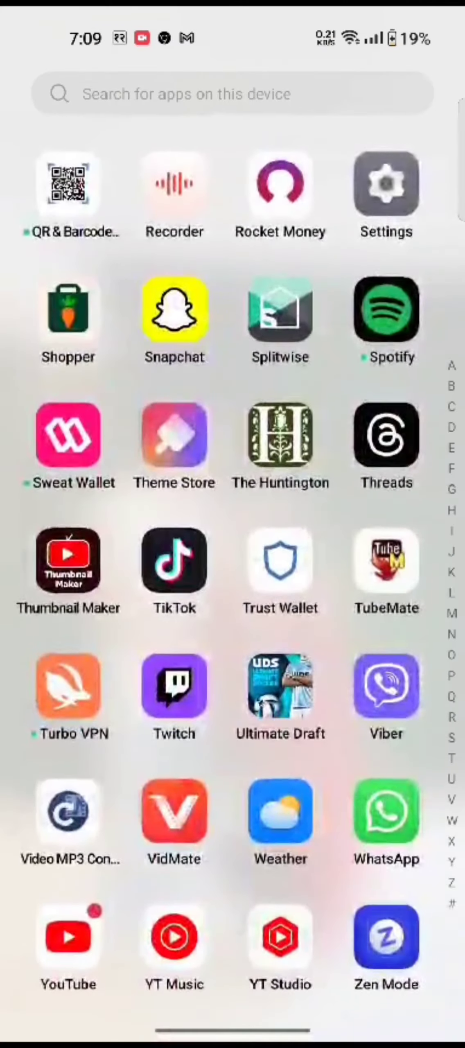
- Launch Splitwise, switch to Groups and enter the 'Cool' group
left_click(280, 311)
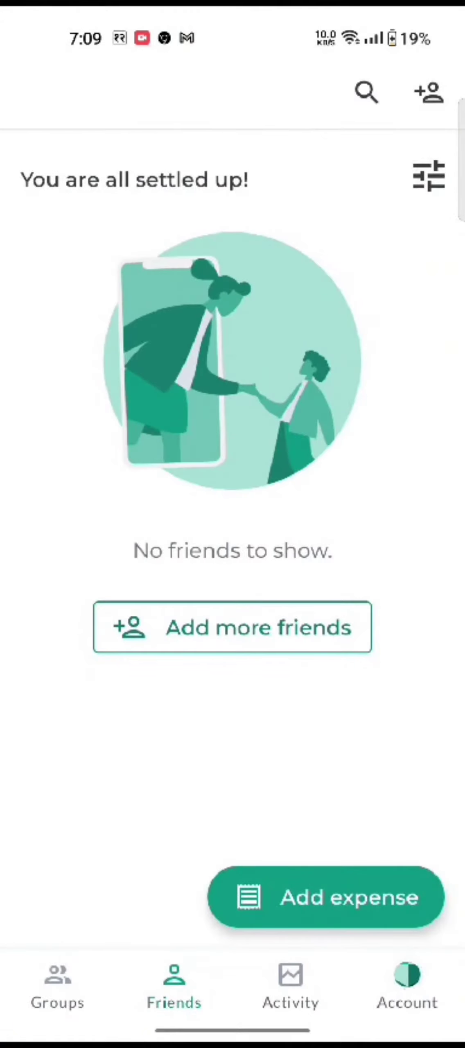
left_click(57, 988)
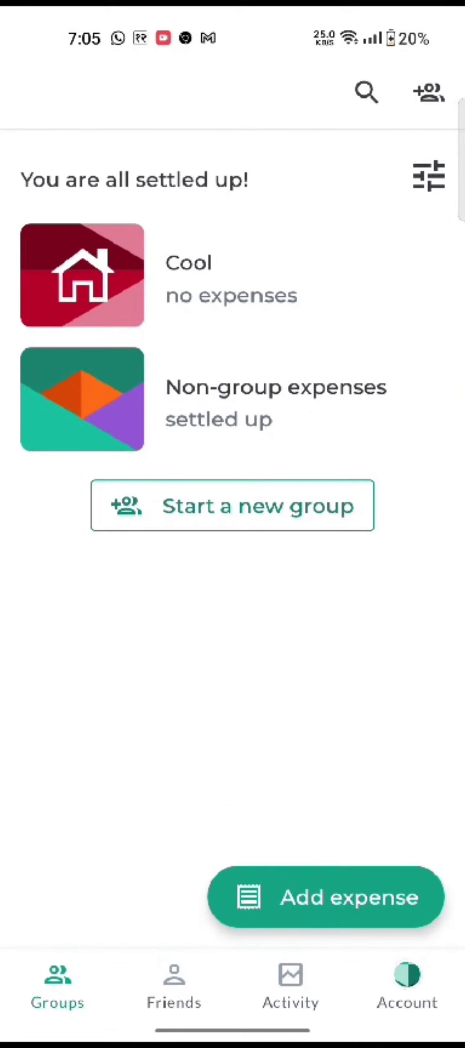
left_click(83, 276)
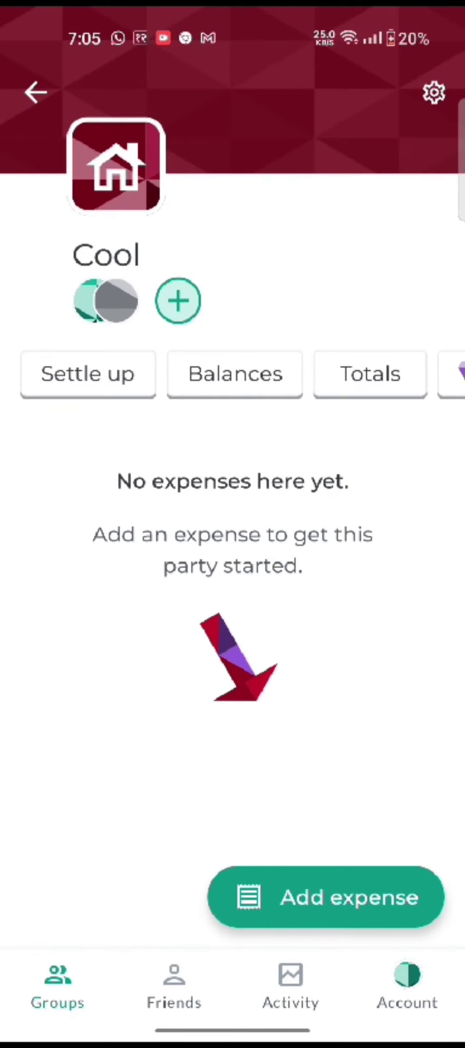
- In Cool's group settings, start removing Rishh but cancel the confirmation prompt
left_click(434, 92)
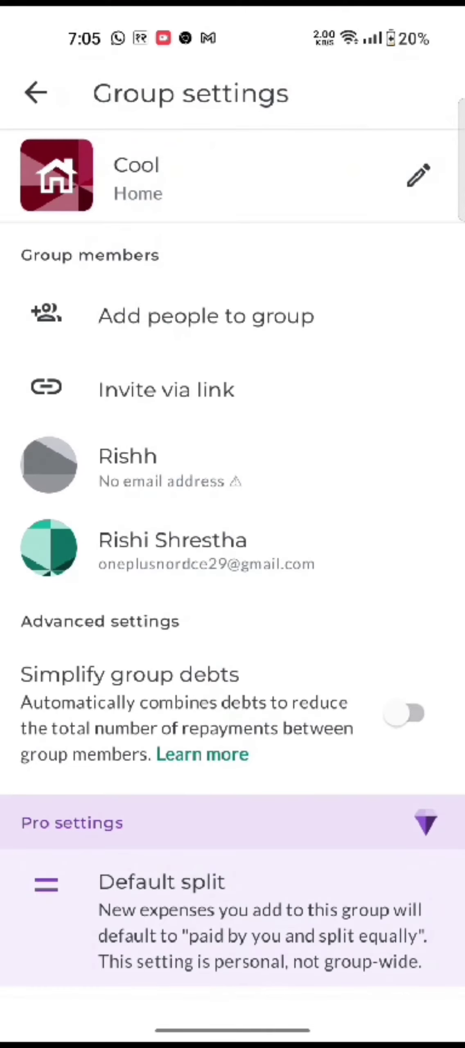
left_click(238, 473)
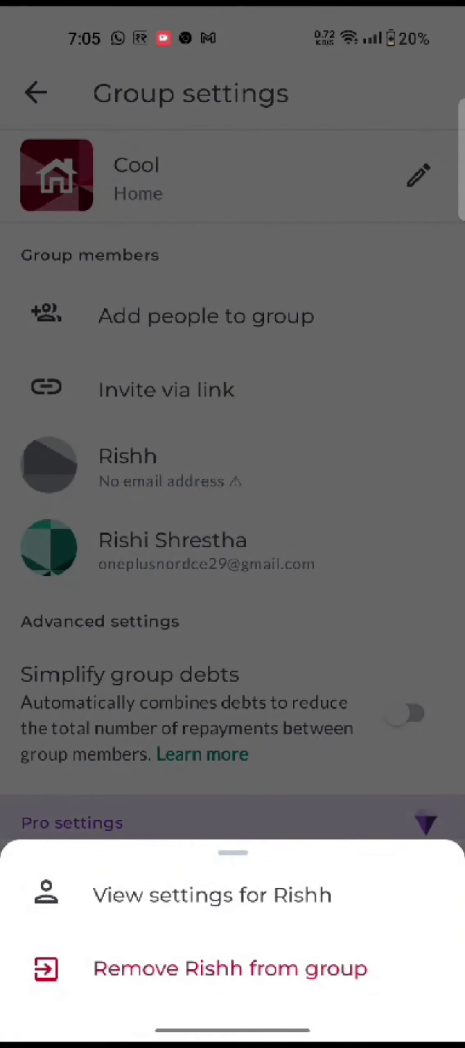
left_click(230, 968)
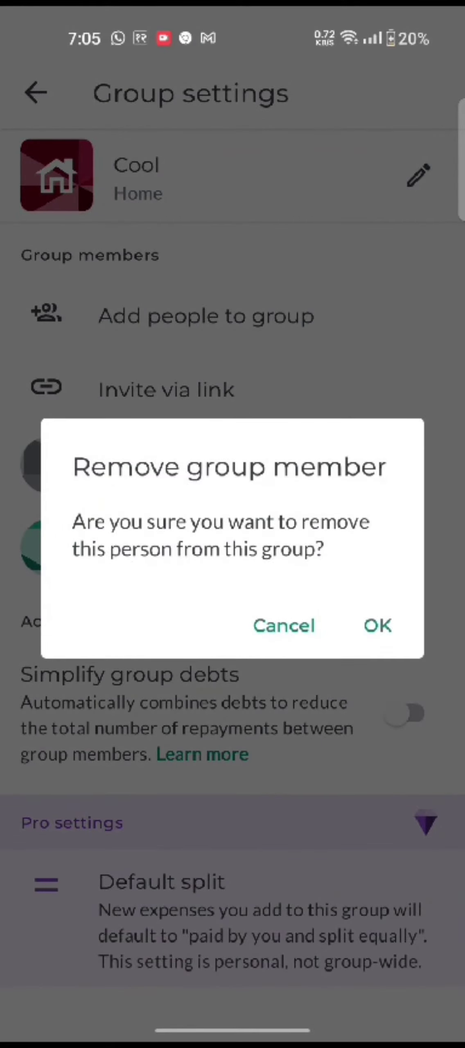
left_click(283, 625)
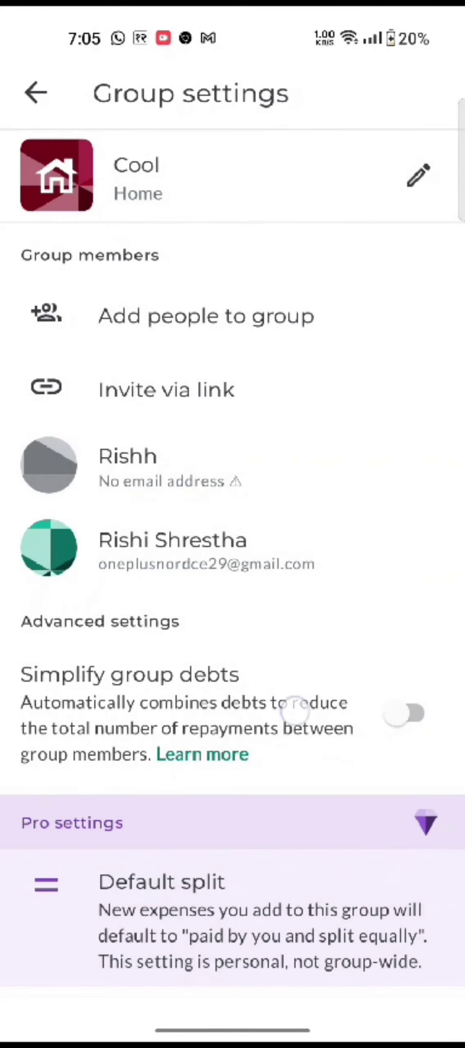
scroll("down", 3)
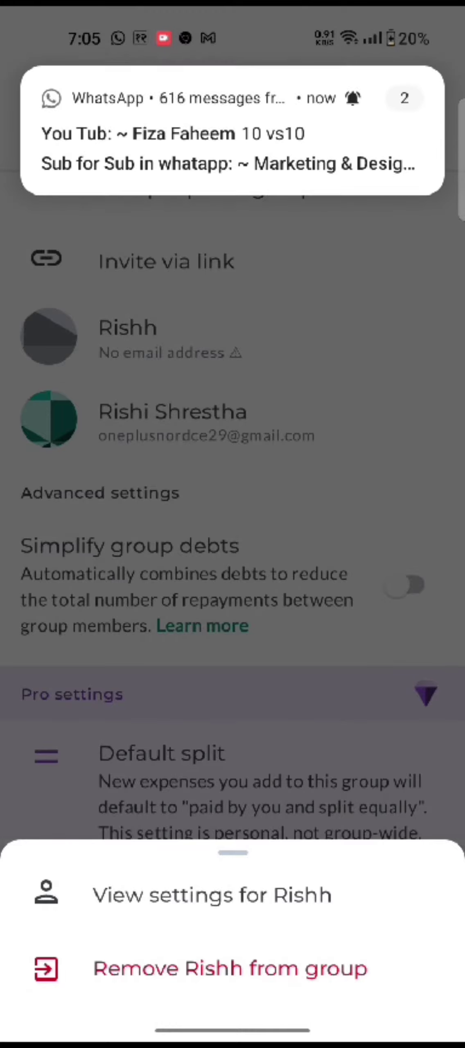
- Remove Rishh from the Cool group, return to the groups list and go Home
left_click(231, 969)
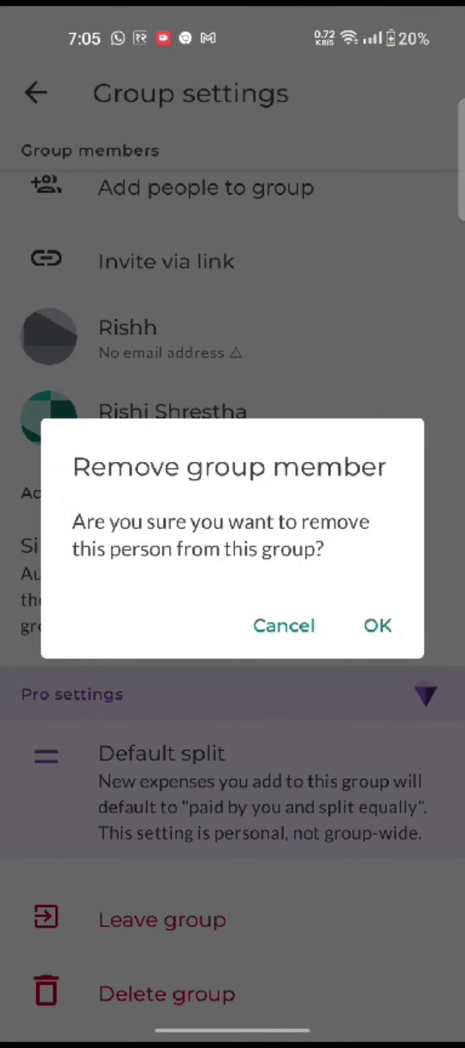
left_click(377, 625)
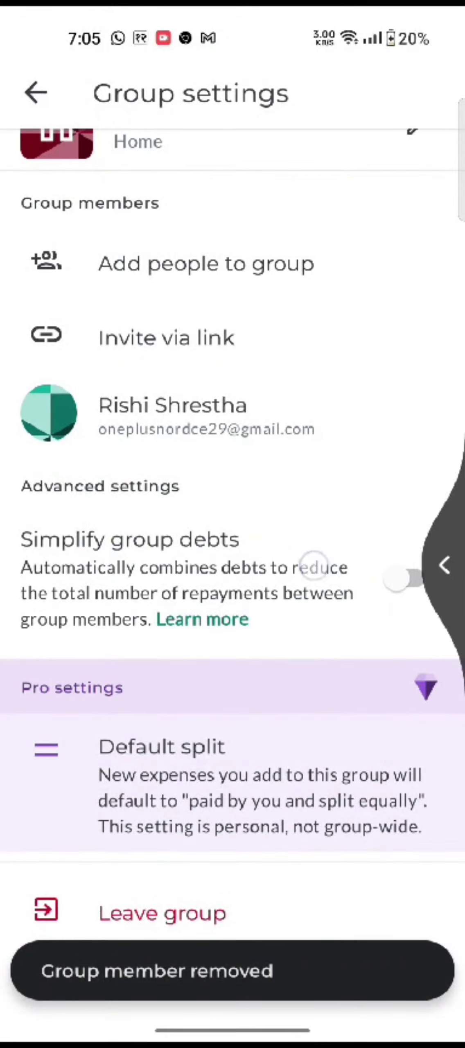
left_click(35, 92)
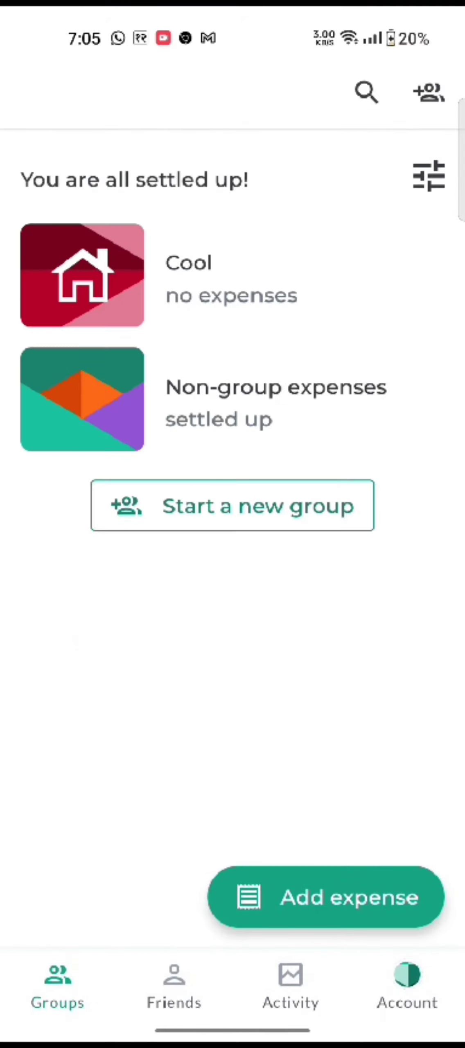
key("home")
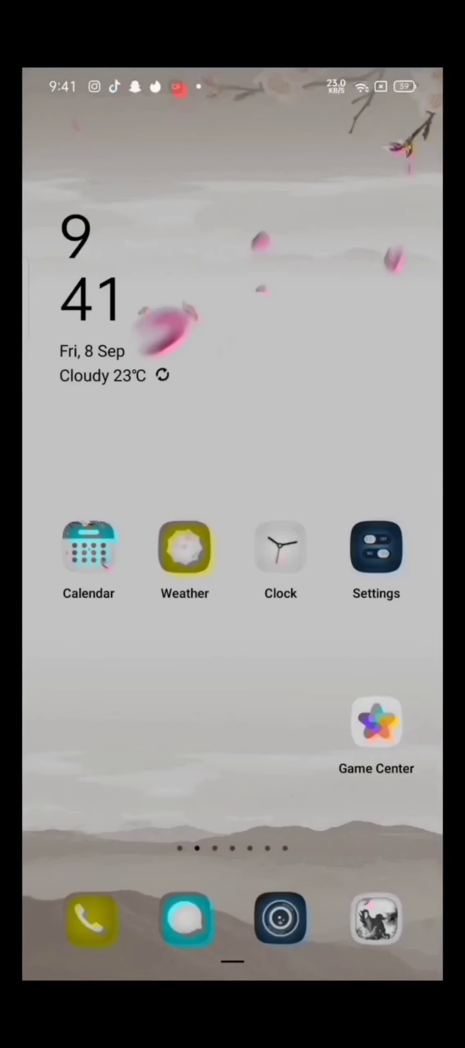